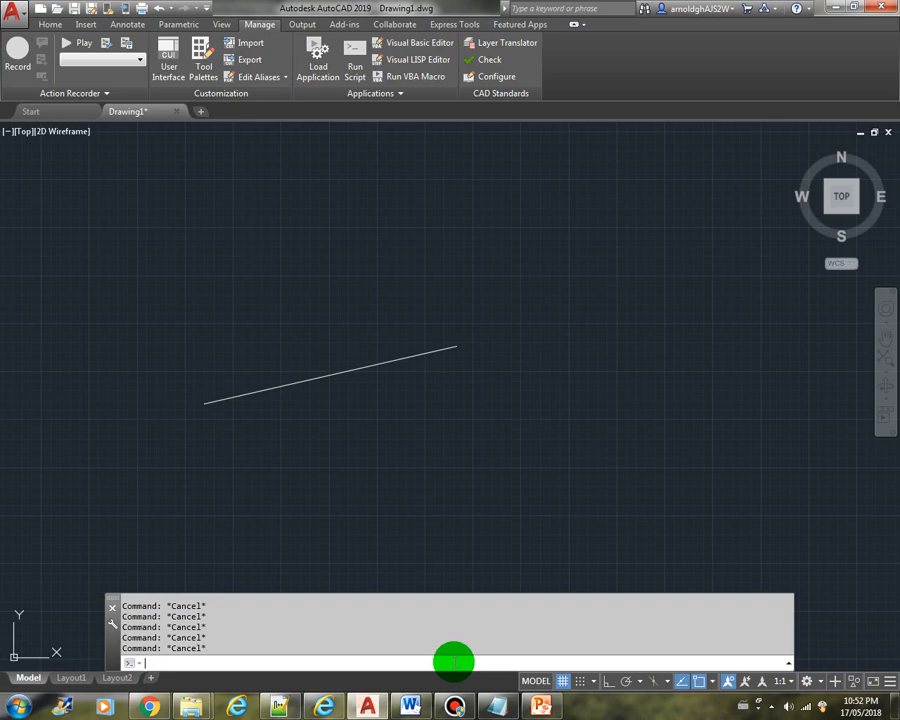
Evaluate (setq lst '((name john) (age 25) (height 6.0))) so the list is echoed back.
{"action": "type", "text": "("}
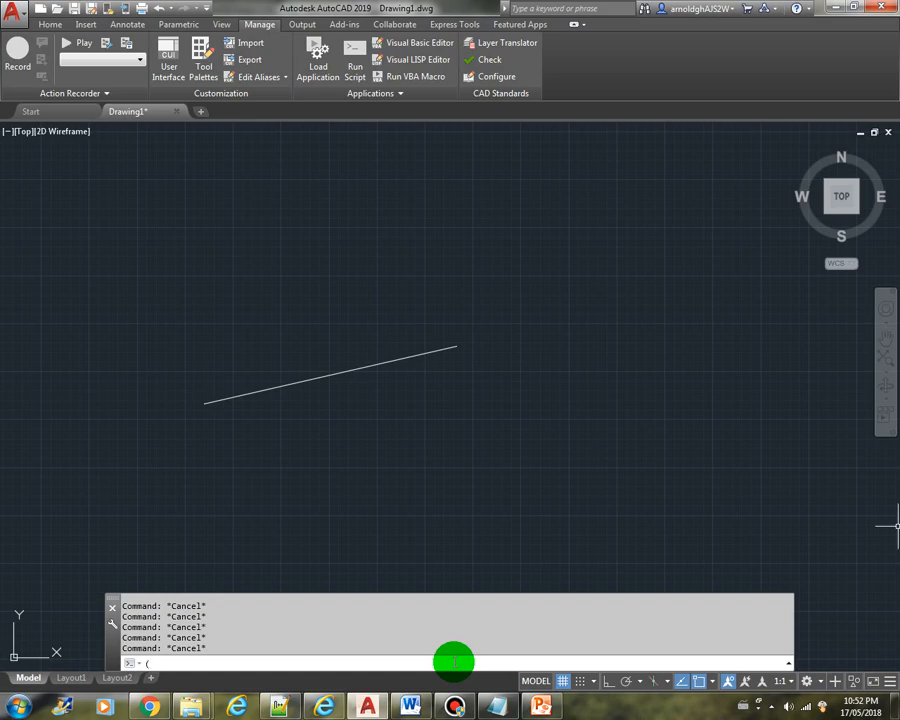
{"action": "type", "text": "setq lst ("}
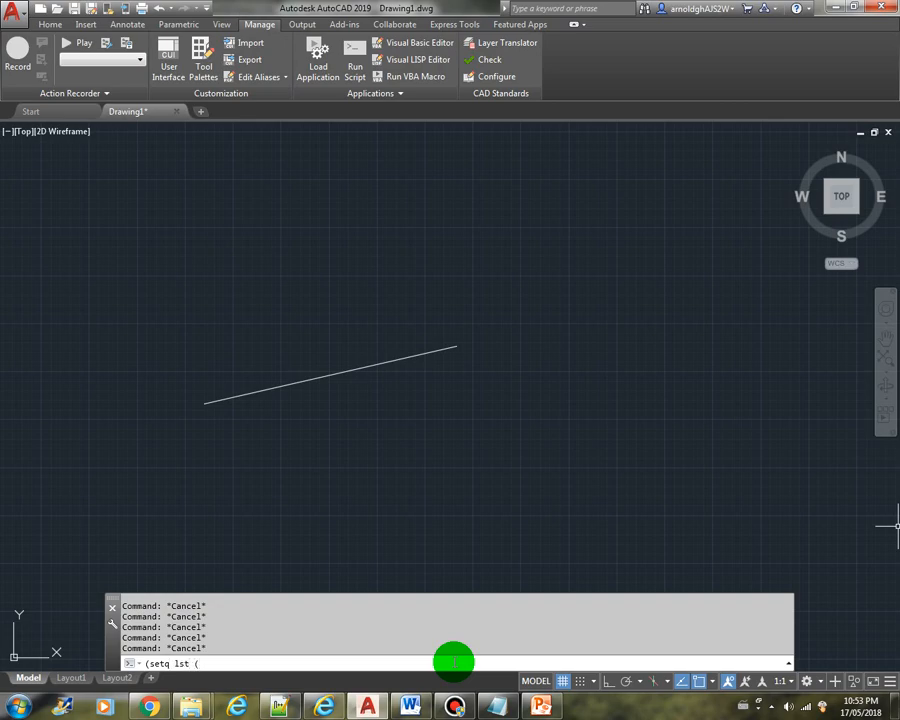
{"action": "type", "text": "''"}
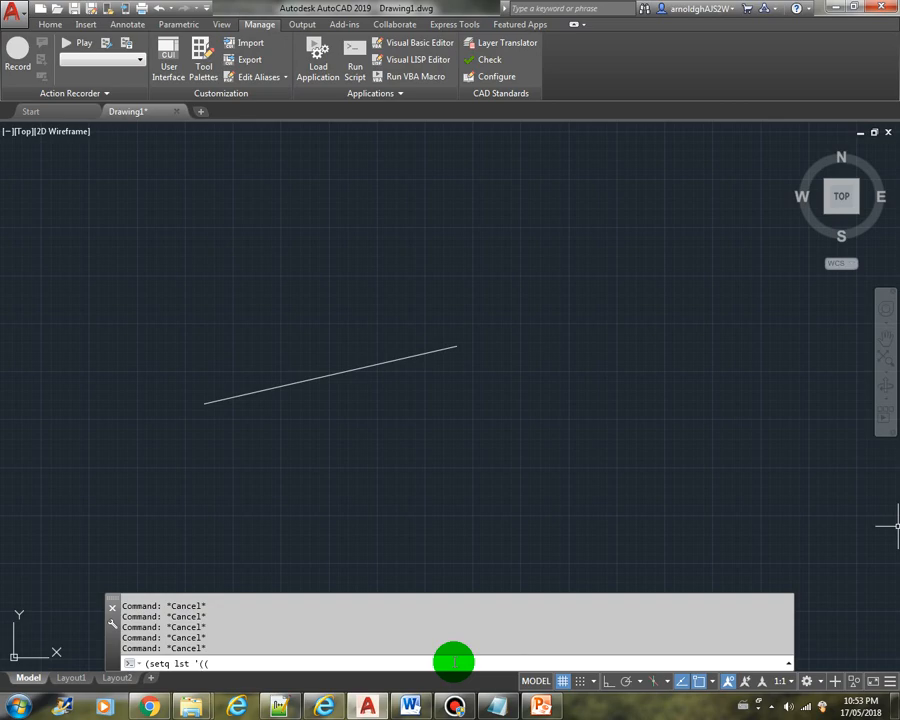
{"action": "type", "text": "(name john) (age 25"}
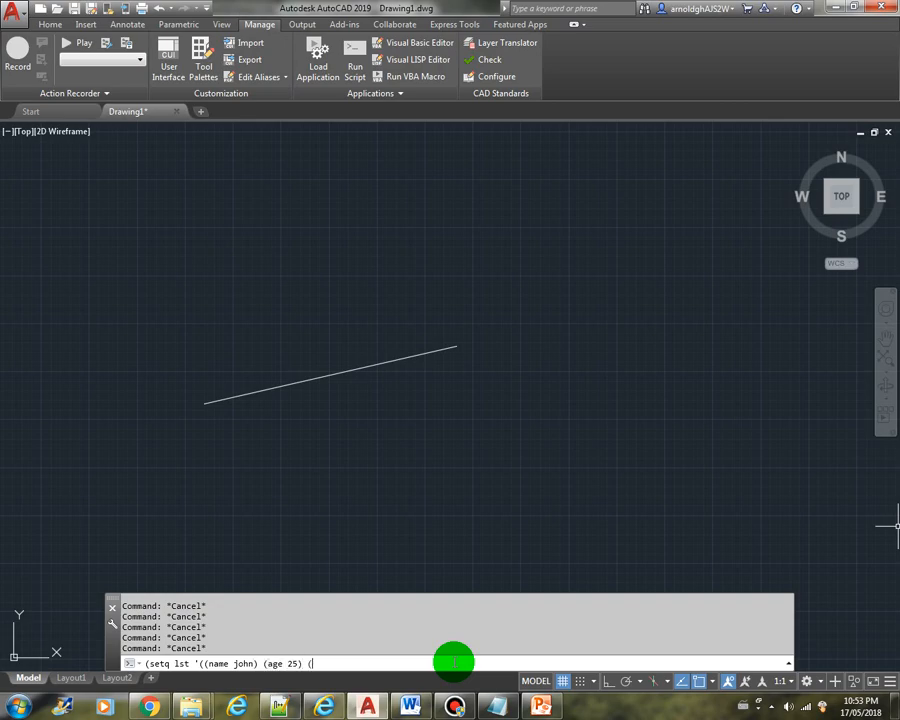
{"action": "type", "text": "(height"}
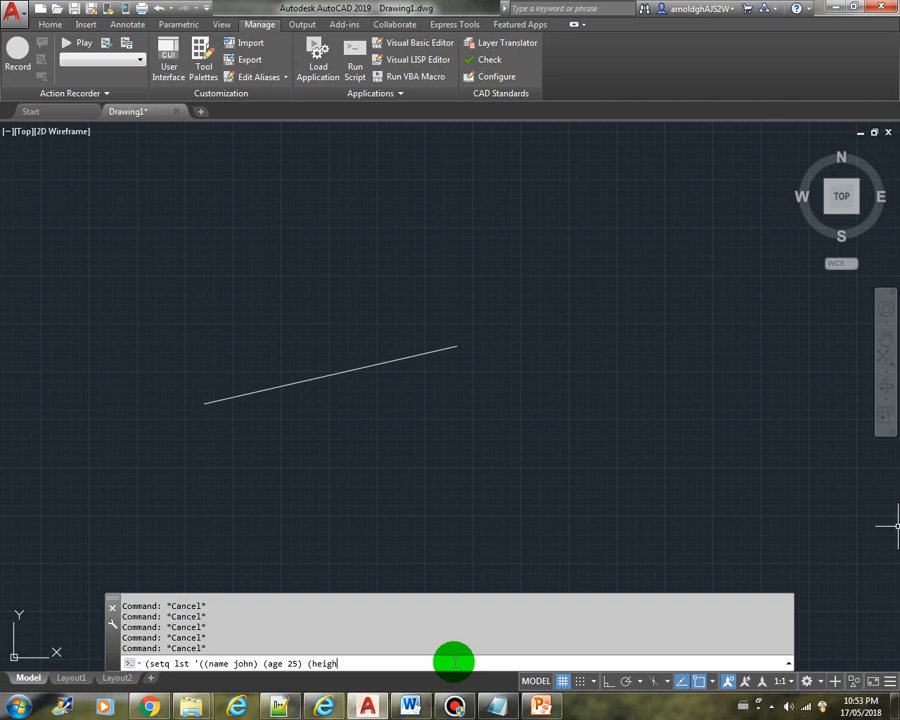
{"action": "type", "text": "t 6.0))"}
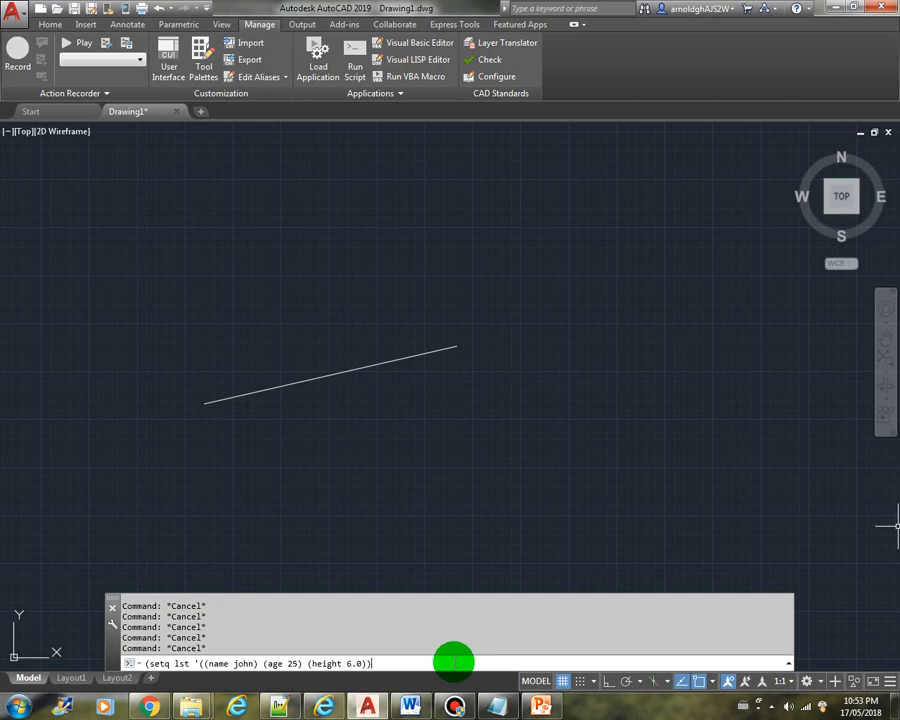
{"action": "type", "text": ")"}
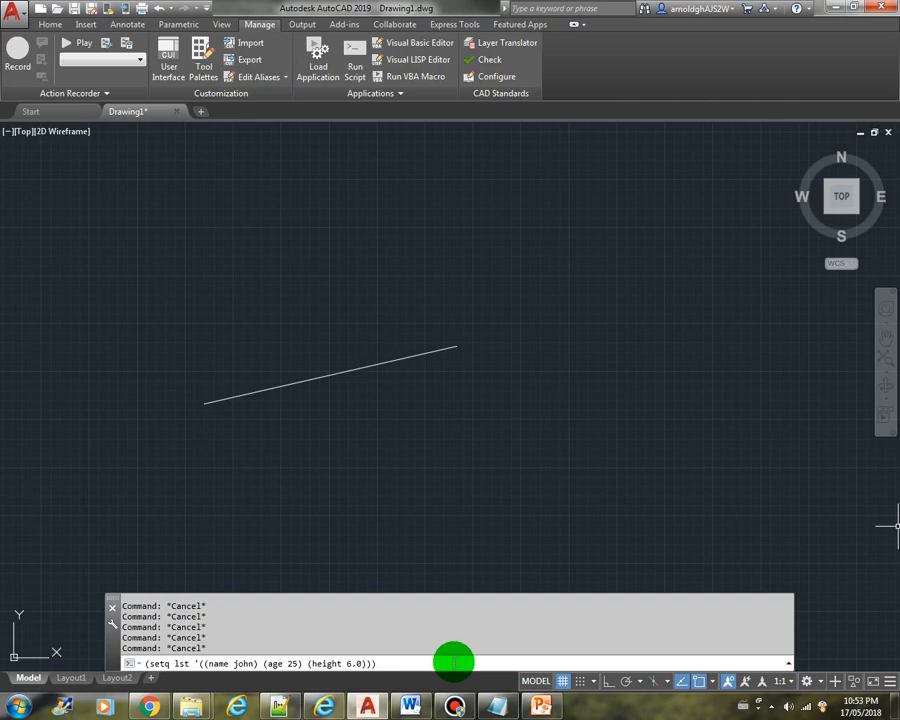
{"action": "key", "text": "Enter"}
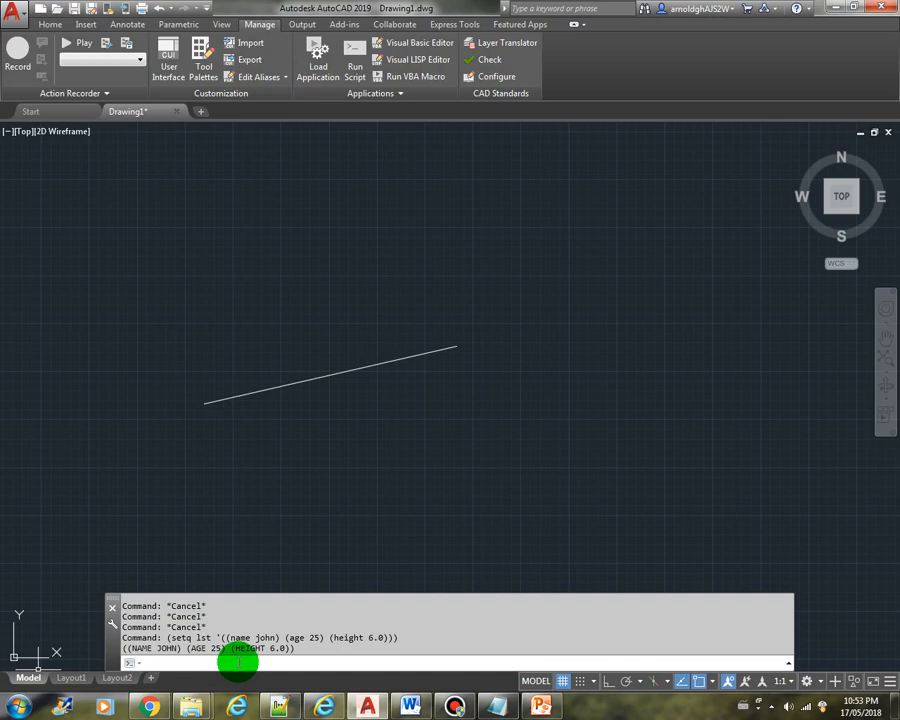
Run assoc lookups on lst for age and name, returning (AGE 25) and (NAME JOHN).
{"action": "type", "text": "(assoc 'age"}
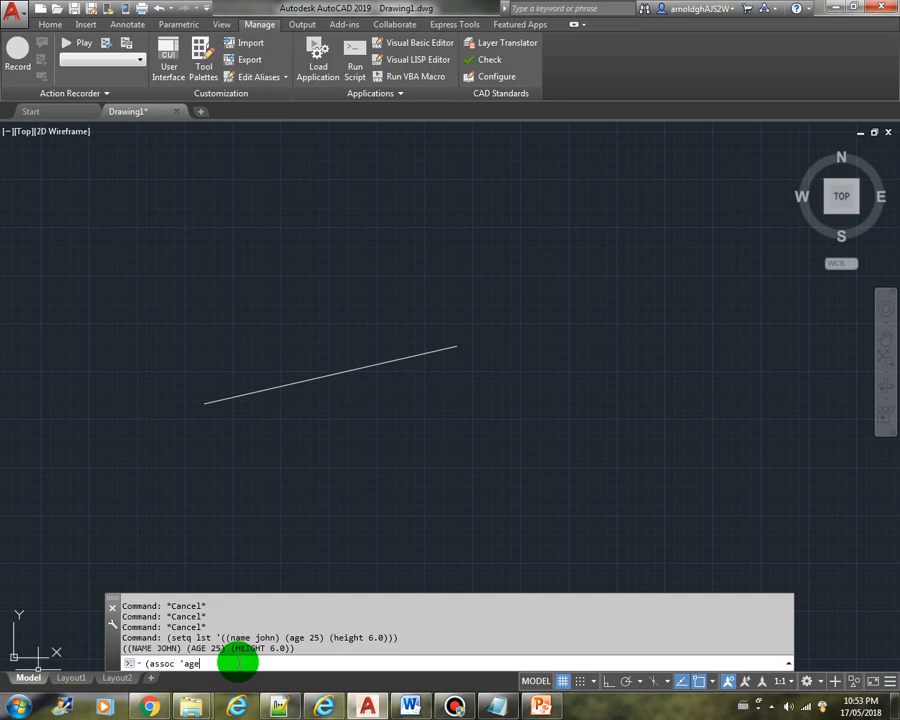
{"action": "type", "text": "lst"}
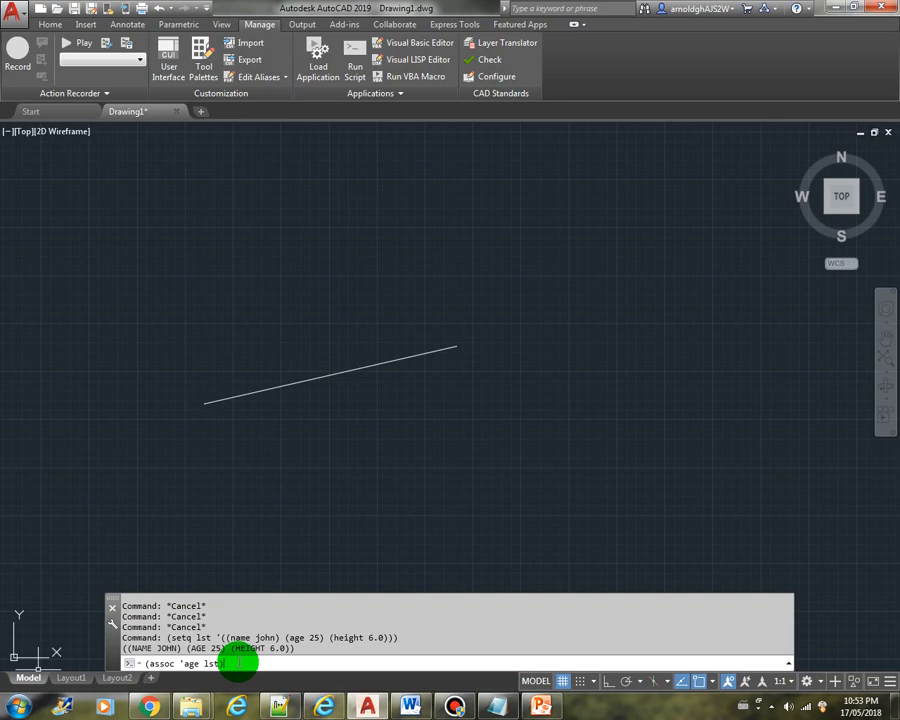
{"action": "key", "text": "Return"}
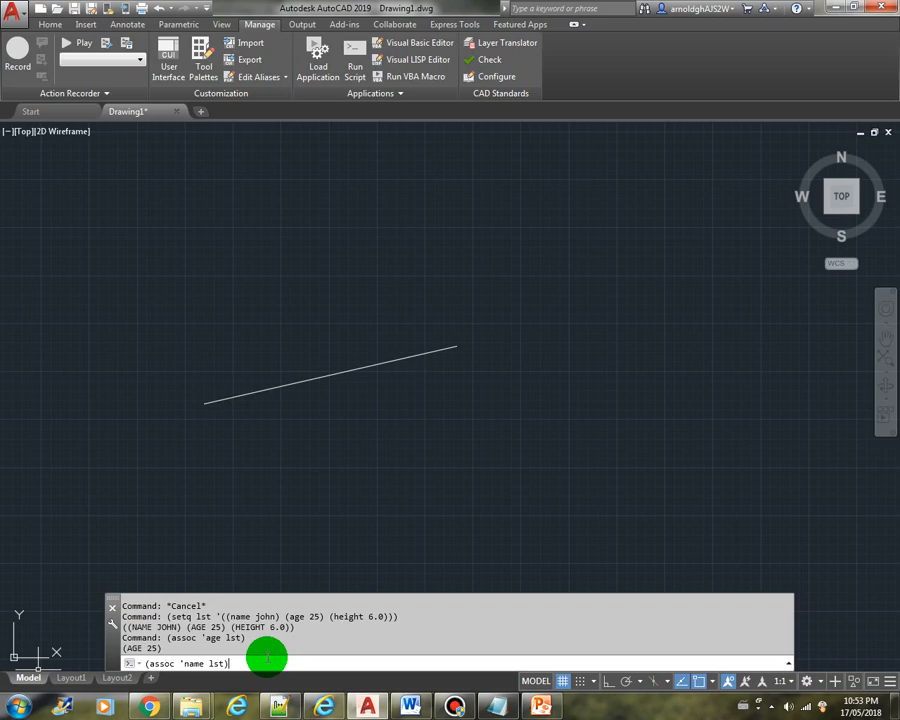
{"action": "key", "text": "Return"}
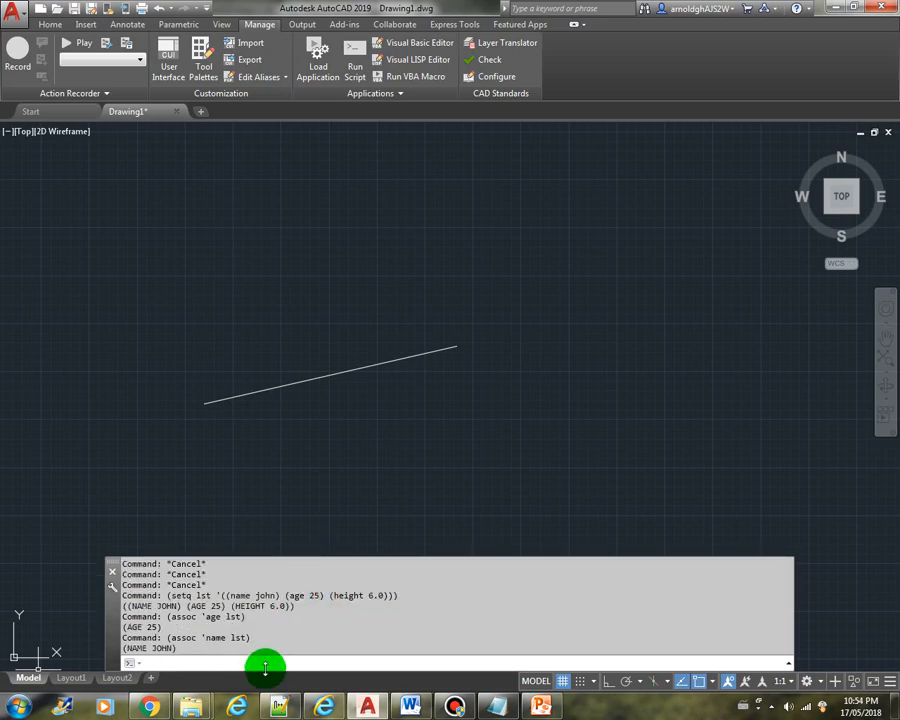
Run assoc lookups for width and height, returning nil and (HEIGHT 6.0).
{"action": "type", "text": "(assoc 'name lst)"}
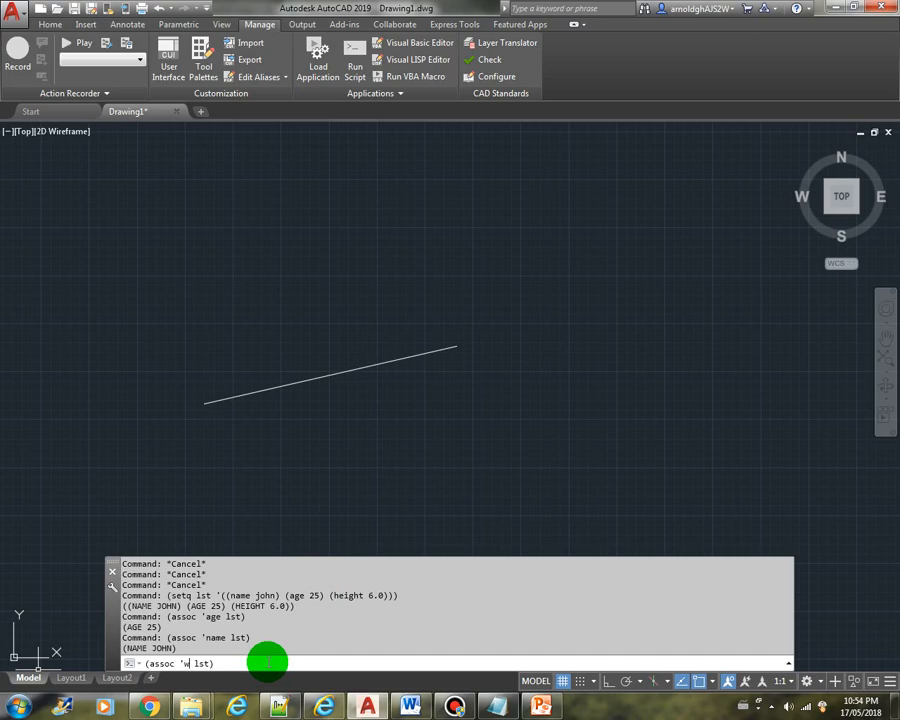
{"action": "type", "text": "idth"}
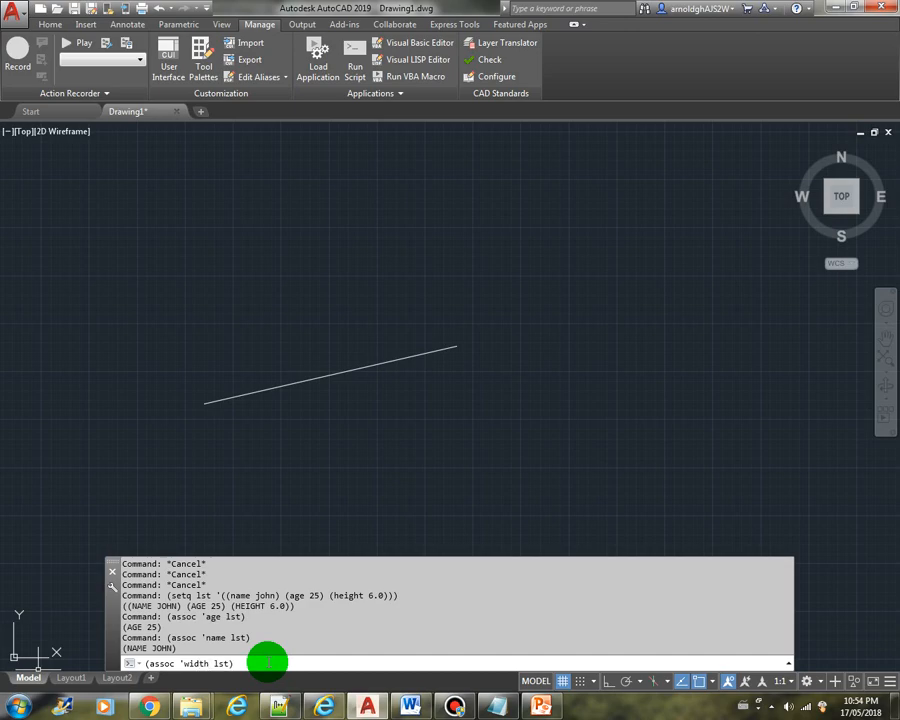
{"action": "key", "text": "Enter"}
{"action": "type", "text": "(assoc 'height lst"}
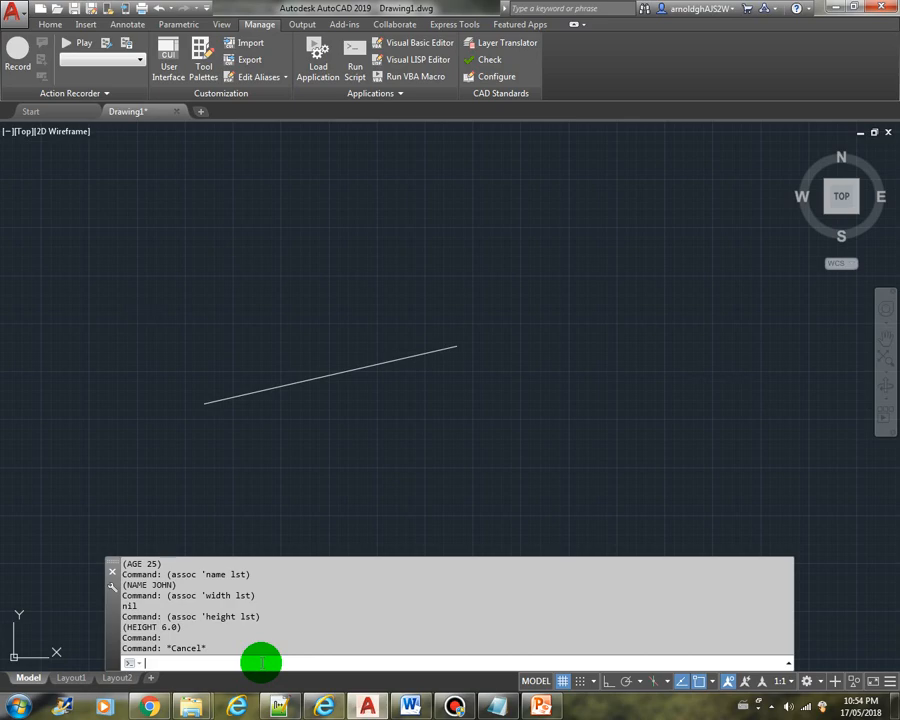
Evaluate (setq a (entget (entlast))) to store and echo the last line's dotted-pair entity data.
{"action": "type", "text": "("}
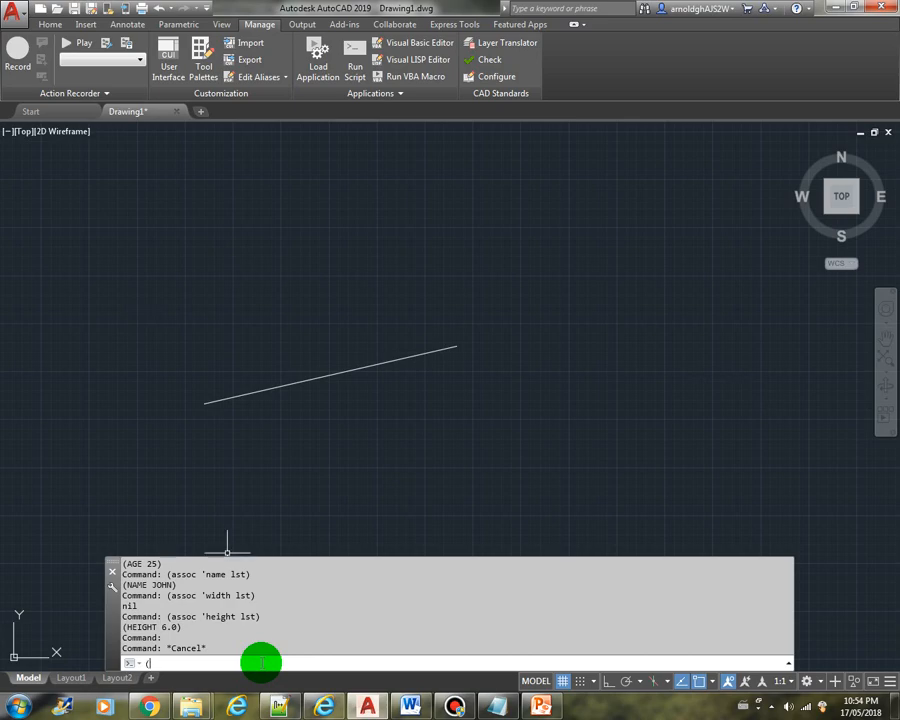
{"action": "type", "text": "(setq a (entget (ent"}
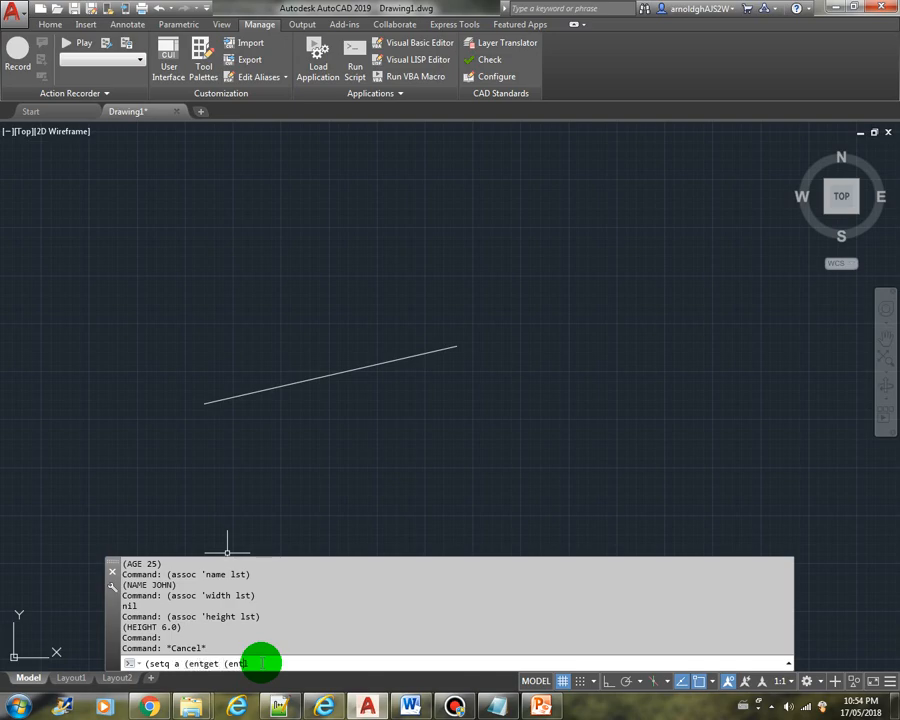
{"action": "key", "text": "Return"}
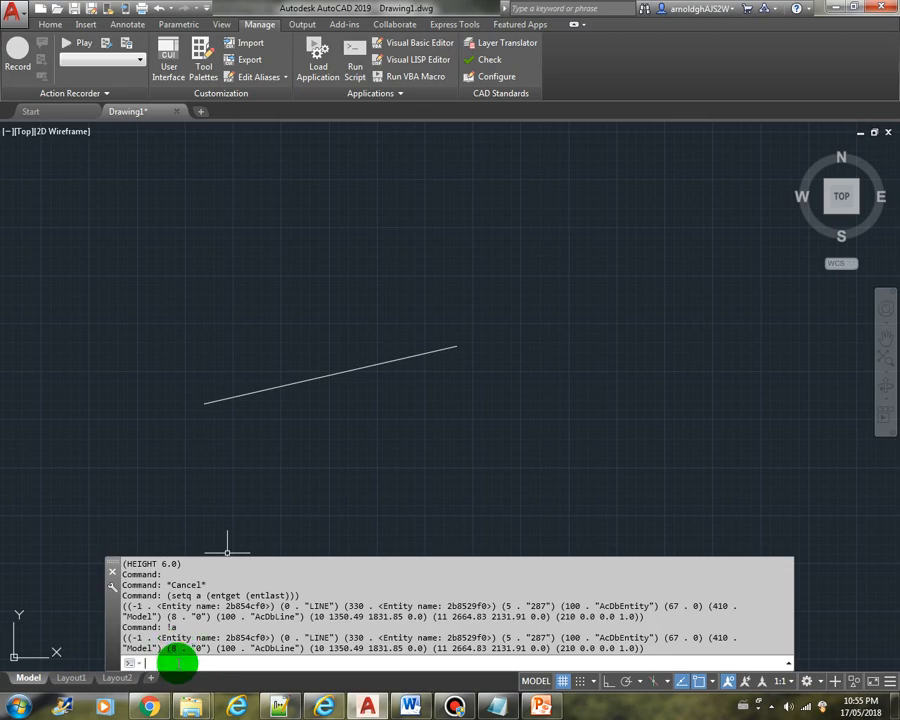
Run (assoc 5 a) and (assoc 10 a), returning handle (5 . "207") and the start point.
{"action": "type", "text": "(assoc 5 a"}
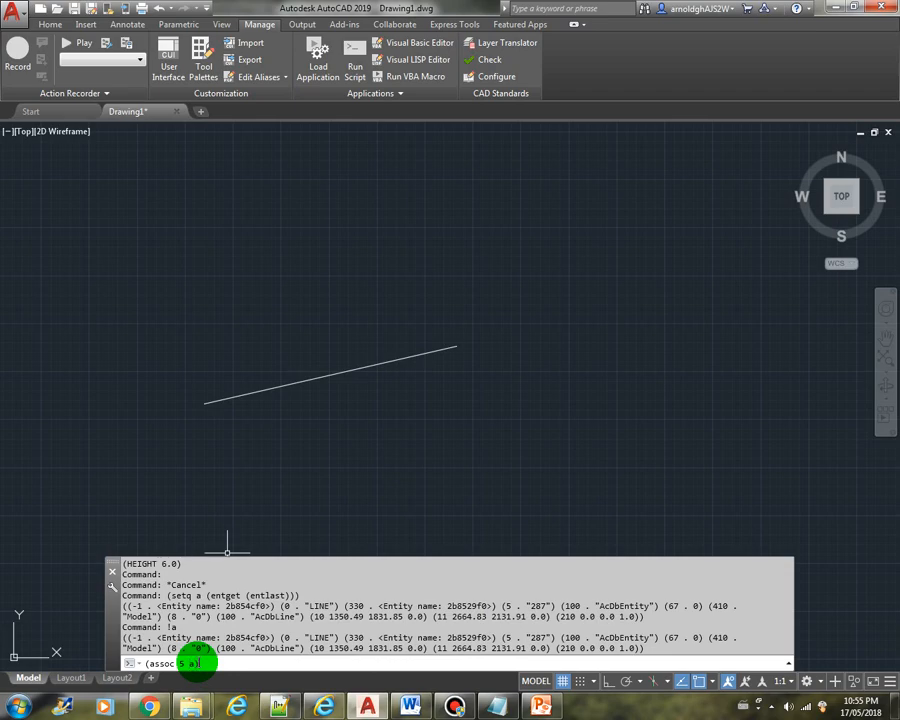
{"action": "key", "text": "Return"}
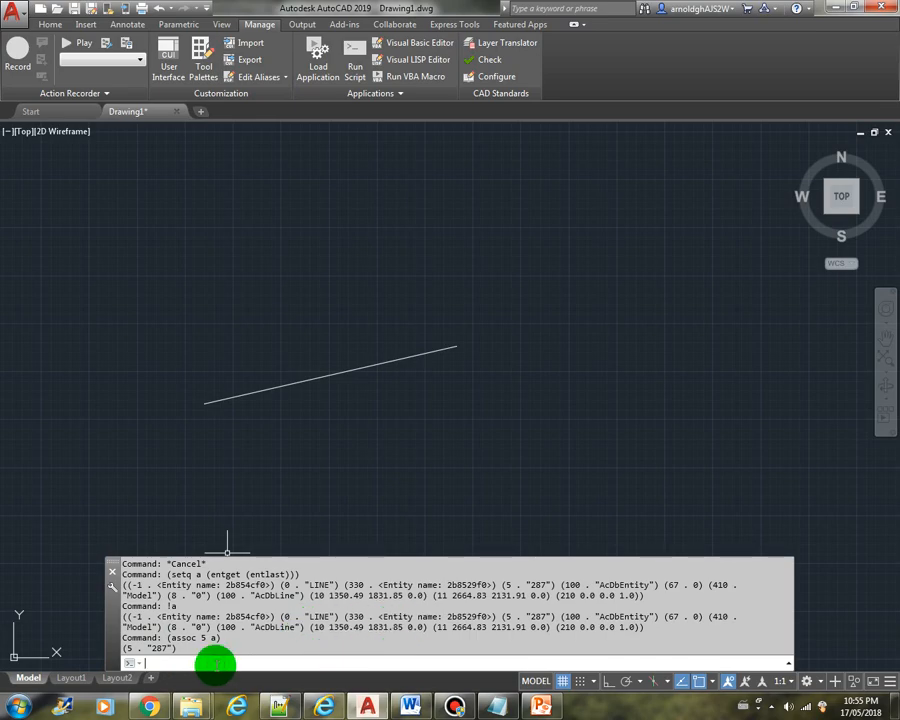
{"action": "type", "text": "(assoc 10 a"}
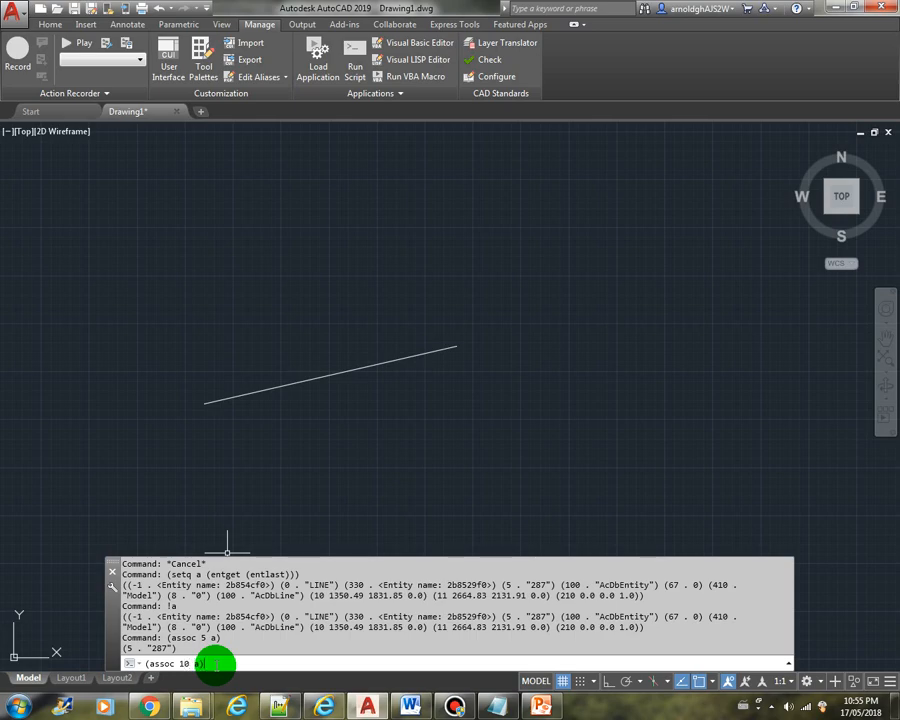
{"action": "key", "text": "Enter"}
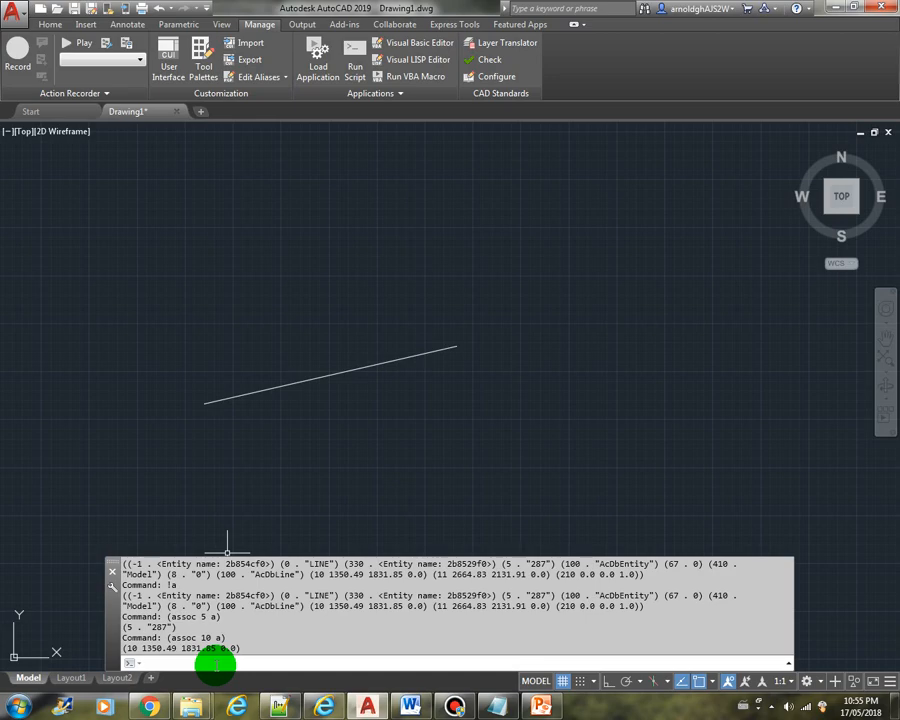
Begin entering (assoc 11 a) to query the line's end point.
{"action": "type", "text": "(assoc"}
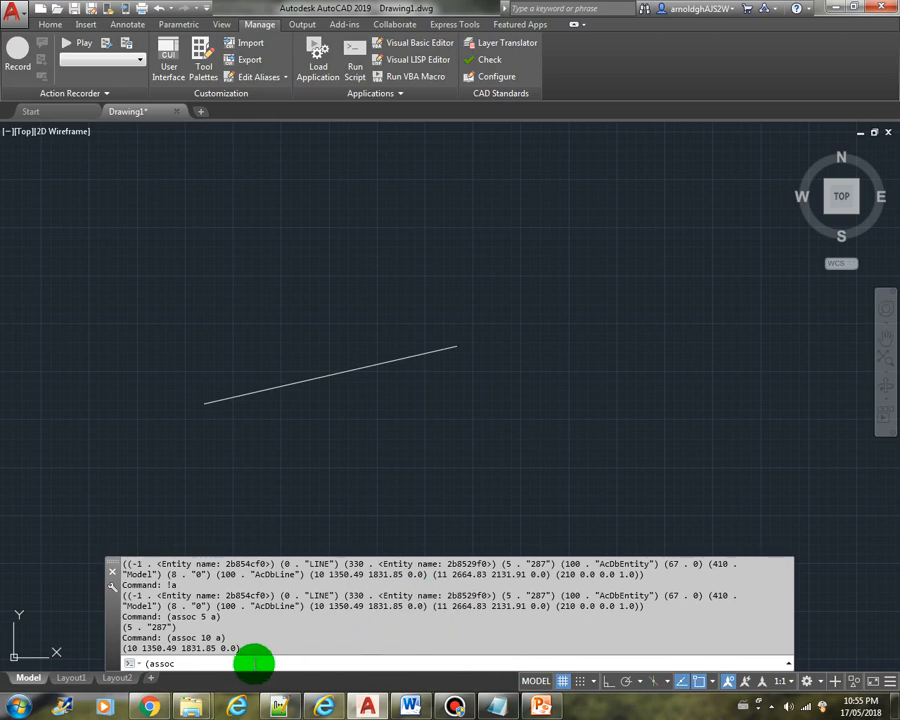
{"action": "type", "text": "11"}
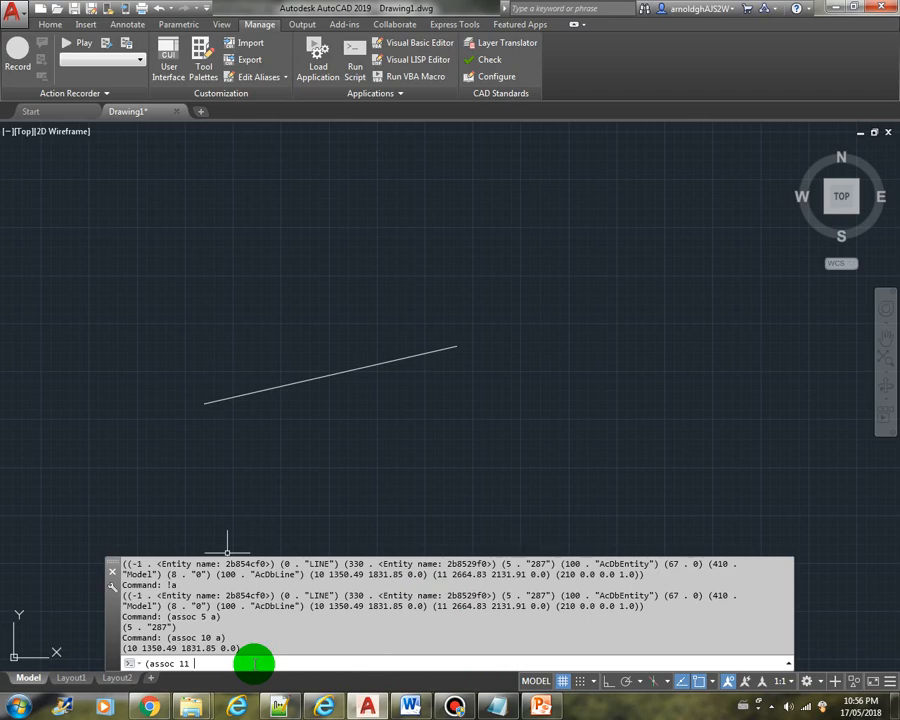
{"action": "type", "text": "a)"}
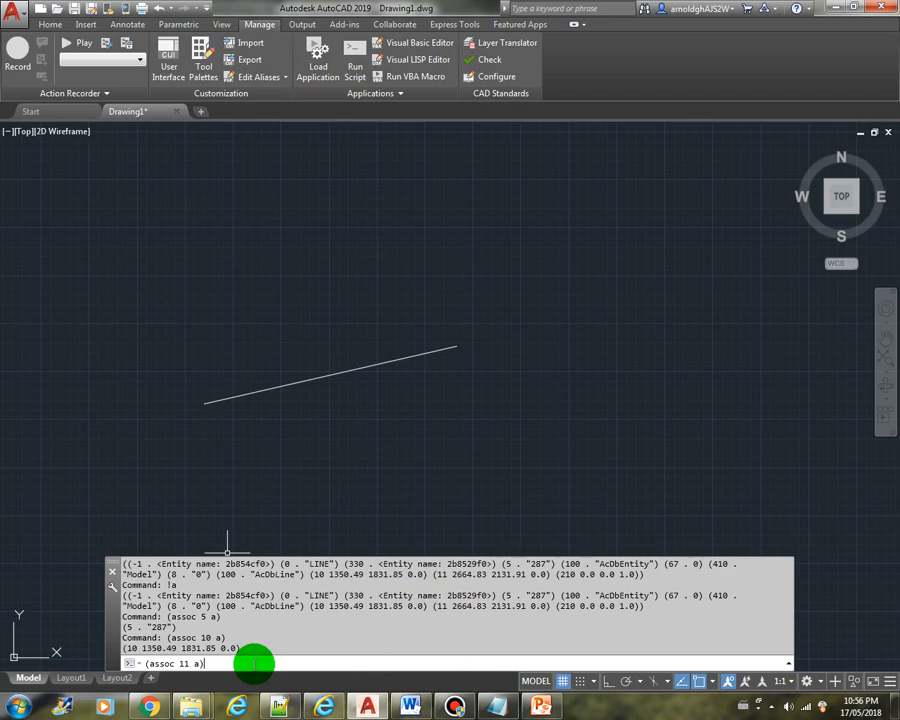